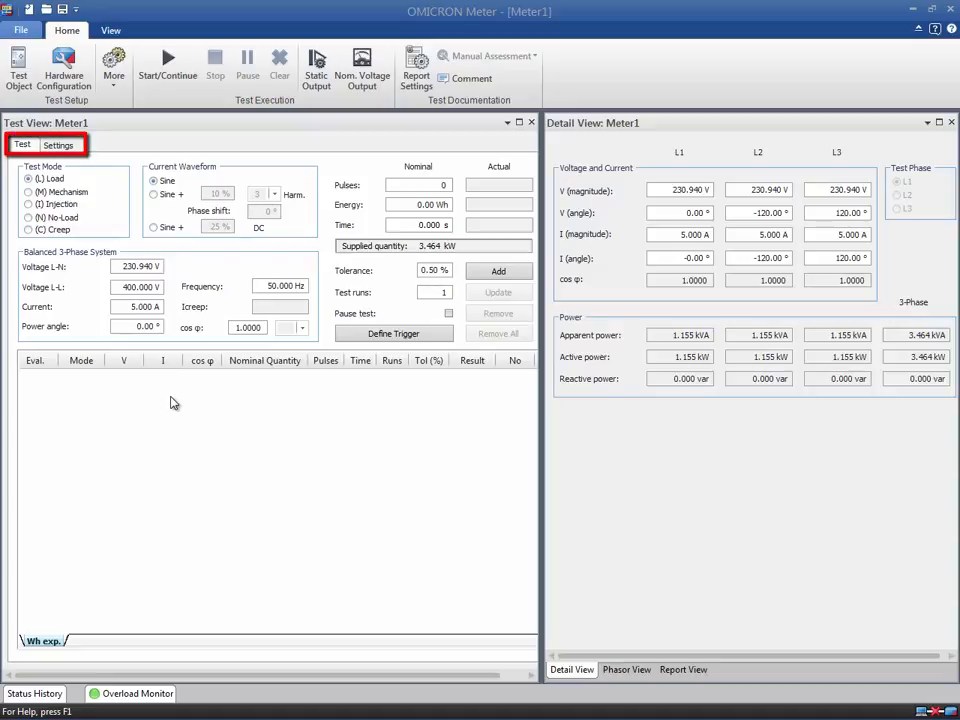
mouse_move(160, 381)
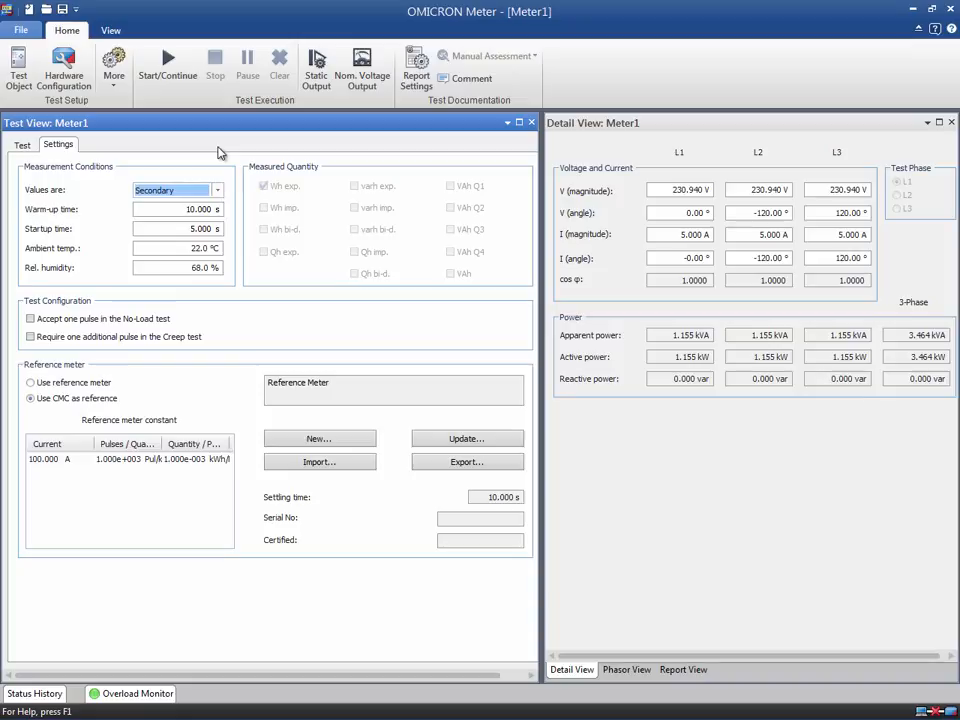
triple_click(178, 209)
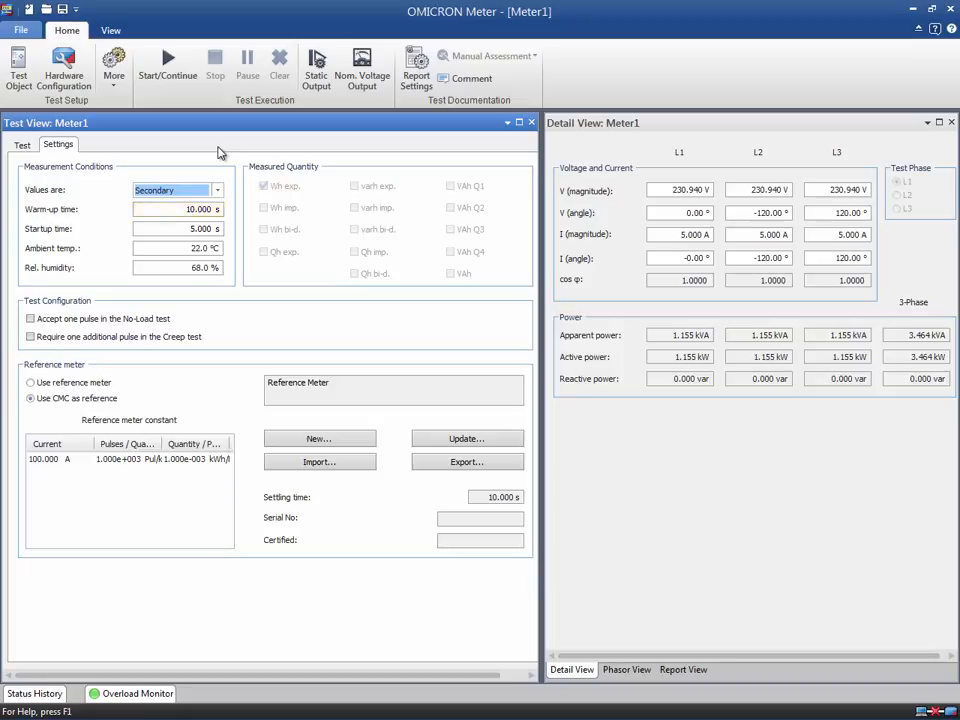
triple_click(178, 228)
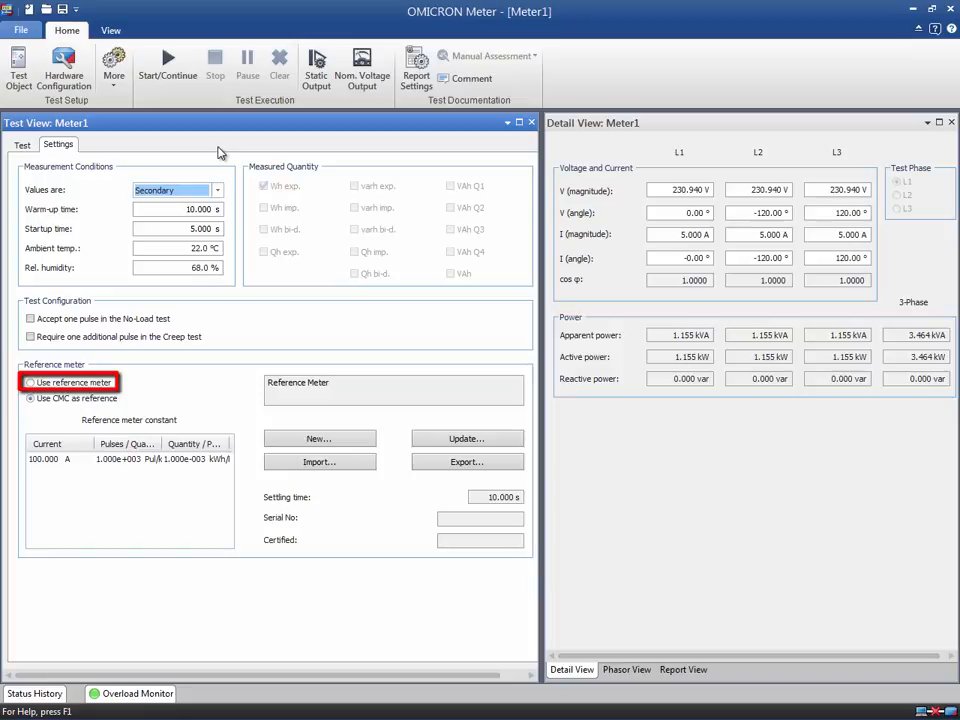
left_click(30, 398)
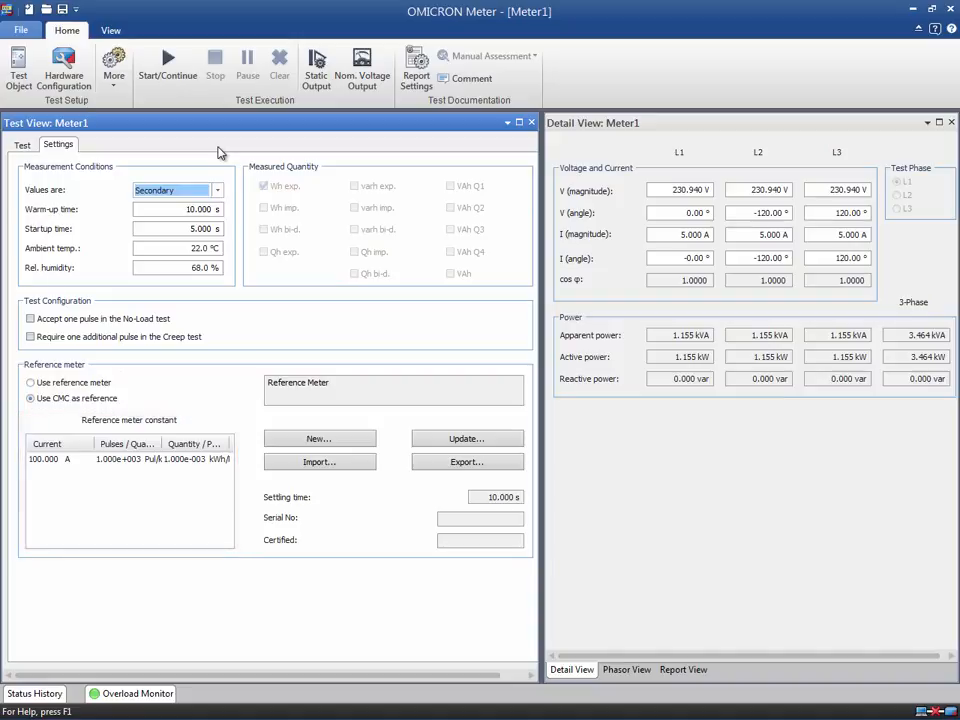
mouse_move(466, 438)
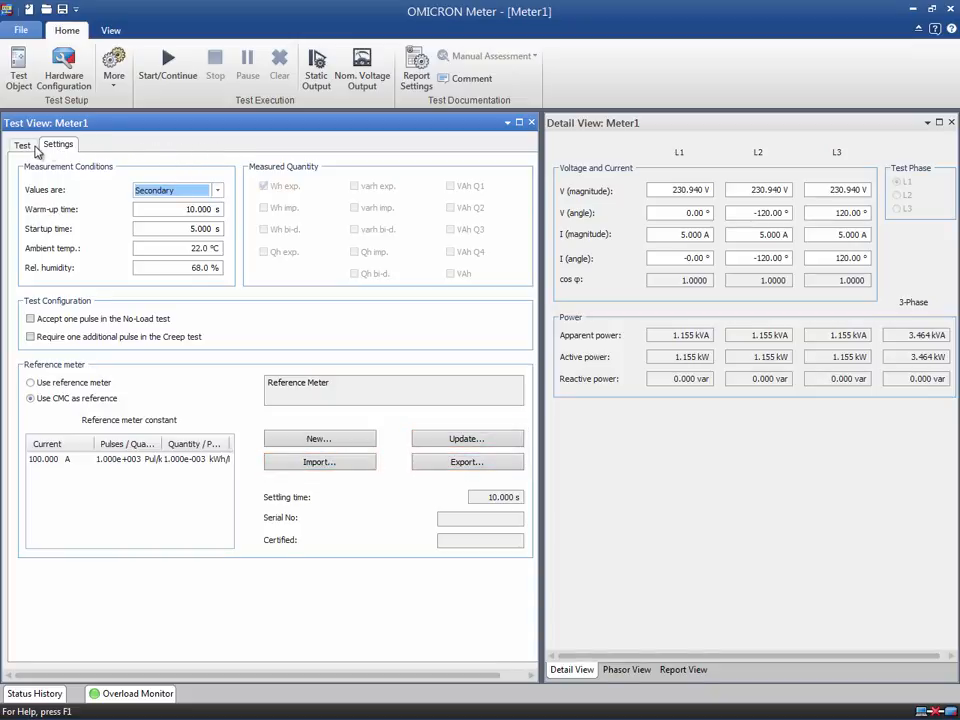
Step: Open the Test page to review Meter1's Load test nominal values and empty test table
left_click(22, 145)
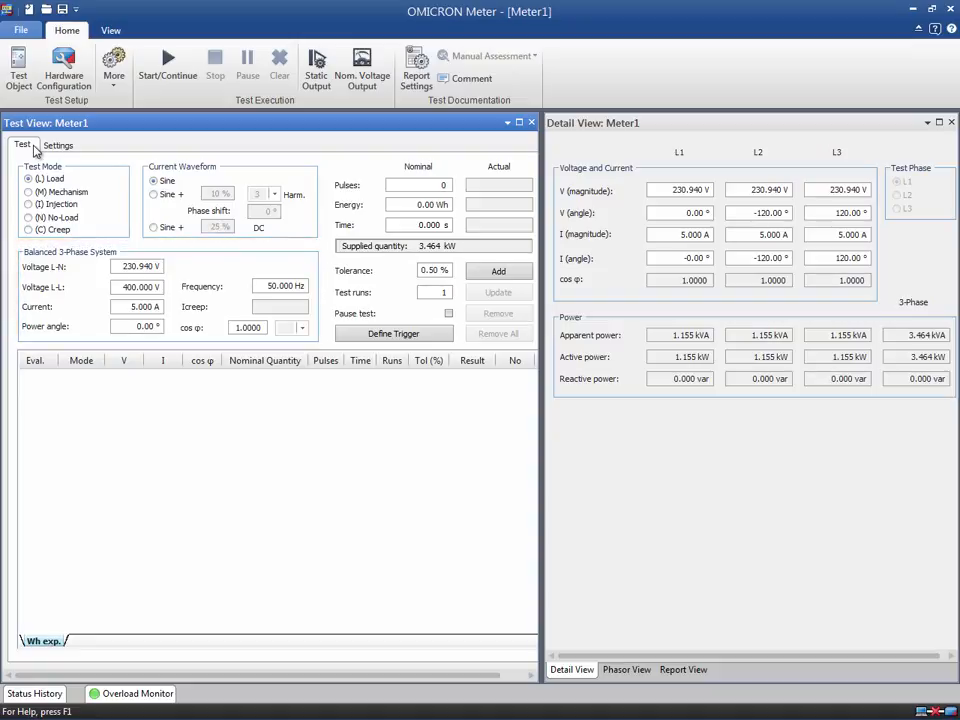
triple_click(137, 326)
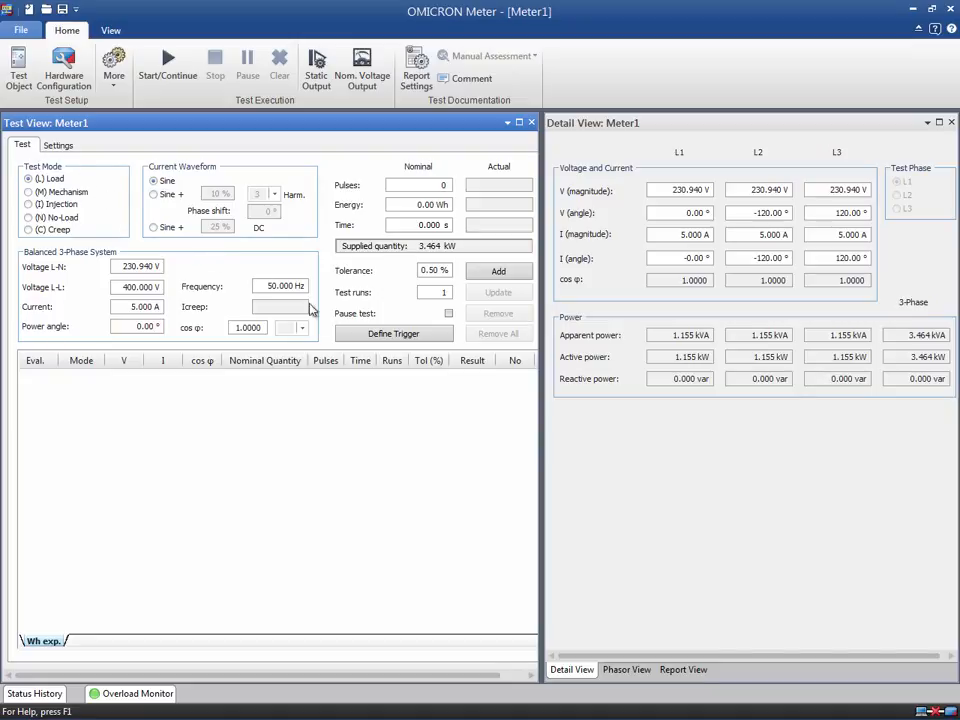
mouse_move(587, 458)
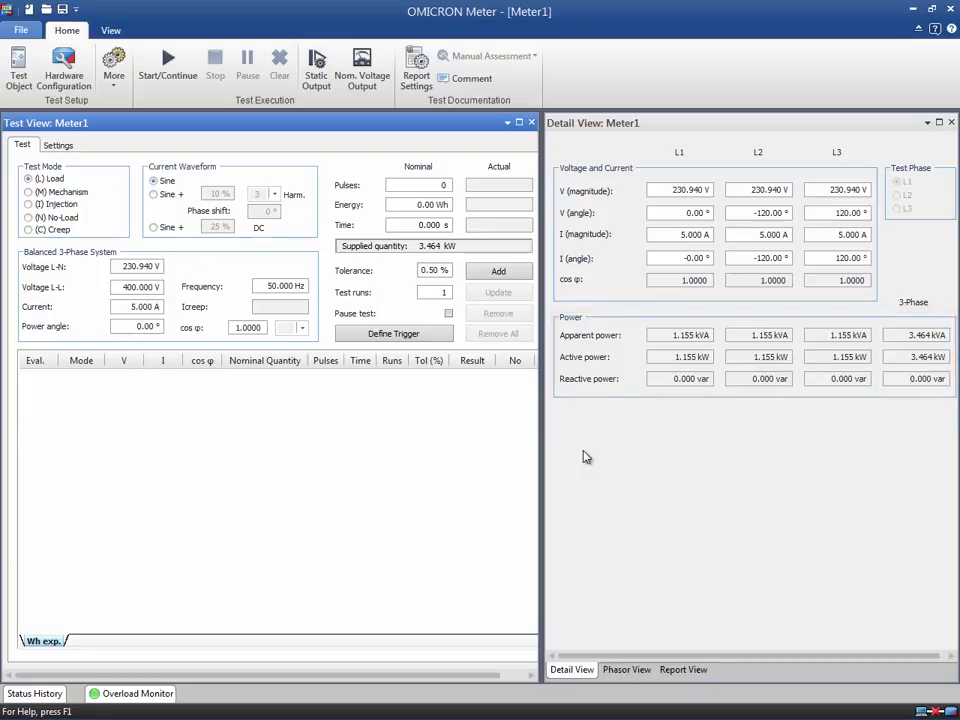
mouse_move(615, 645)
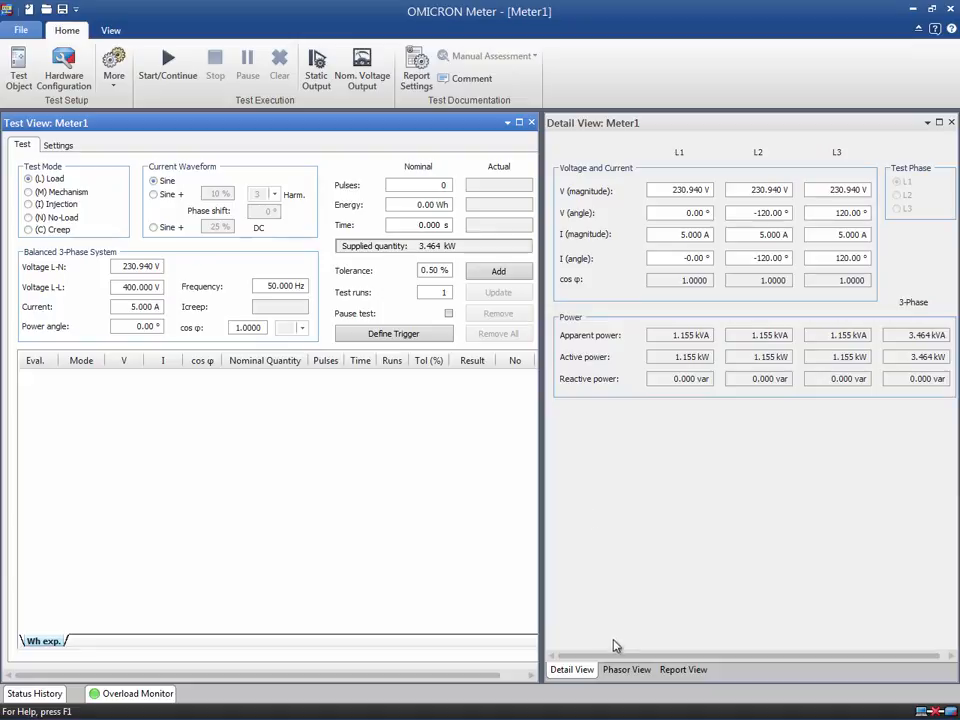
Step: Switch the right pane to Phasor View for Meter1's balanced three-phase diagrams
left_click(626, 669)
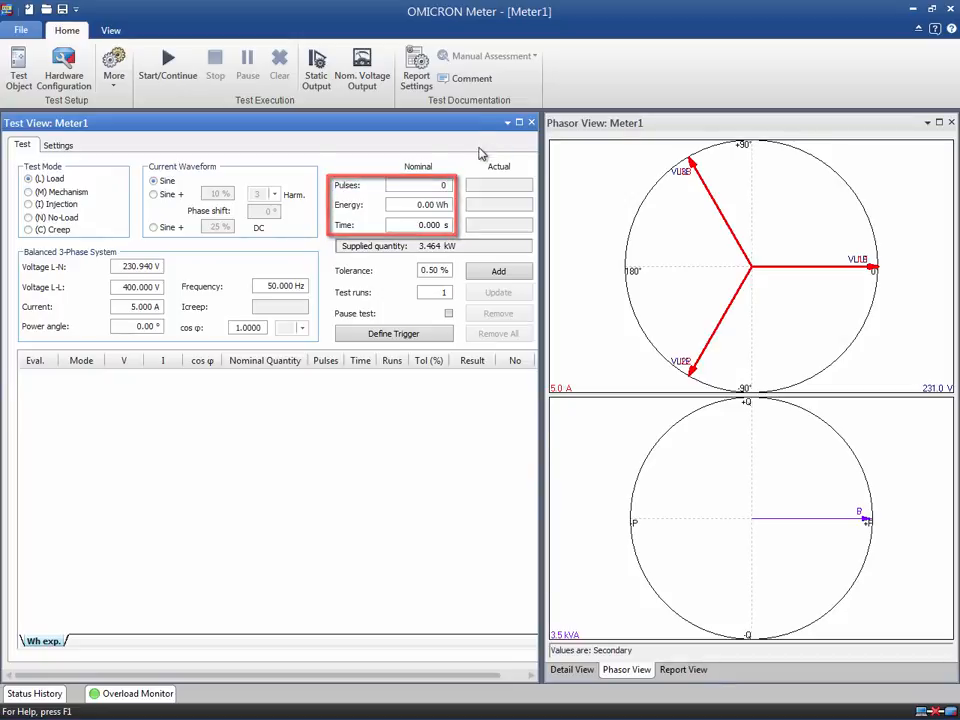
Step: Set Pulses to 5 (5.00 Wh, 5.196 s) and confirm 0.50 % tolerance
left_click(418, 185)
type("5")
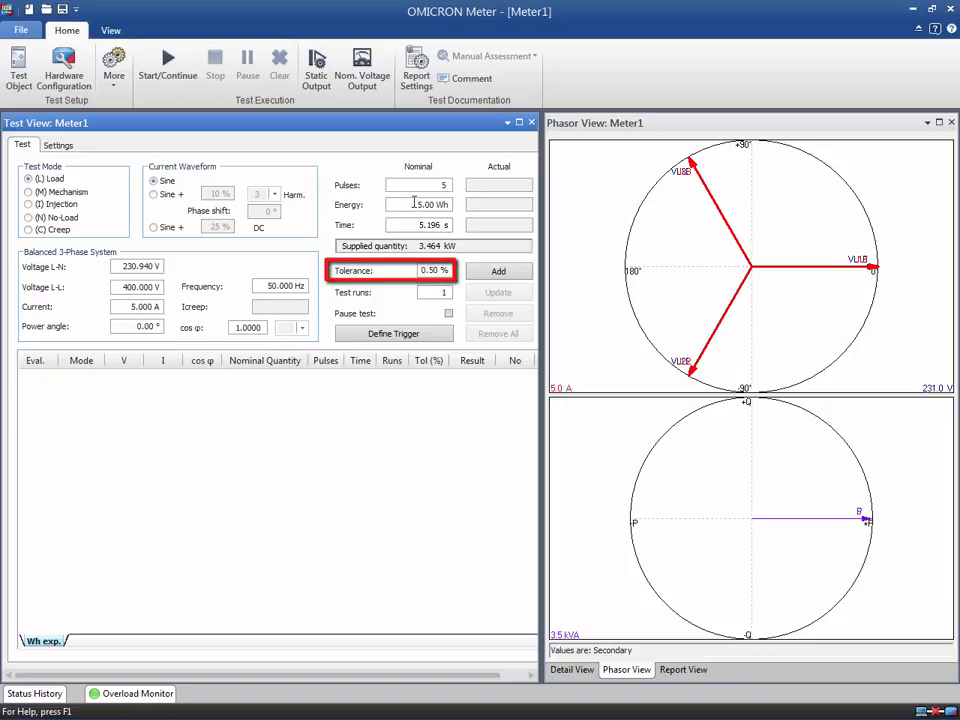
left_click(434, 292)
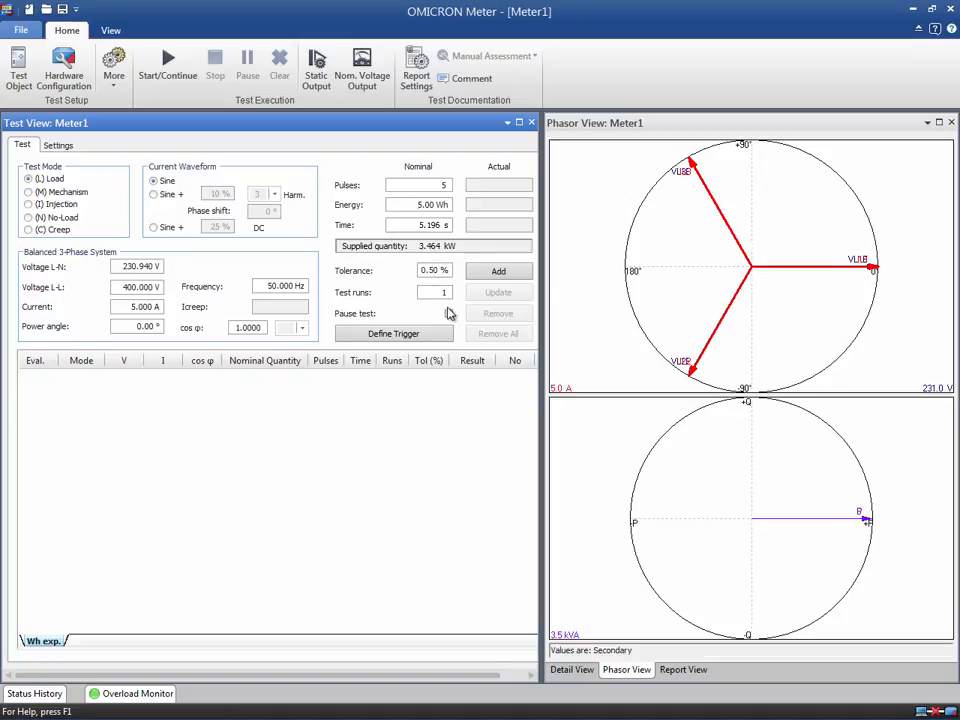
Step: Enable Pause test and review the manual-confirmation trigger in Define Trigger
left_click(448, 313)
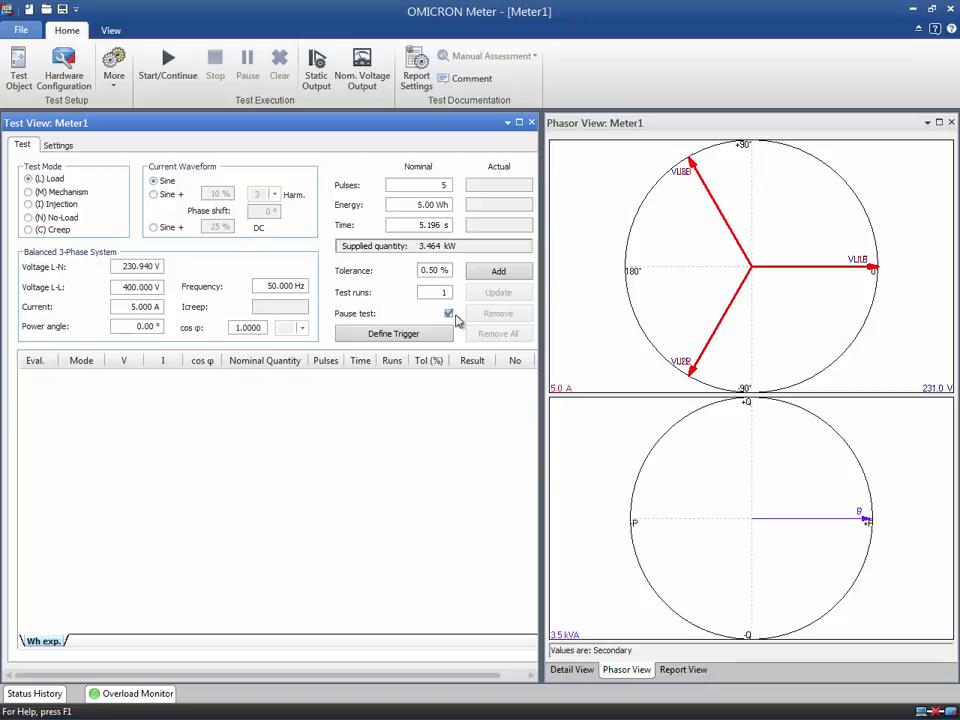
left_click(393, 333)
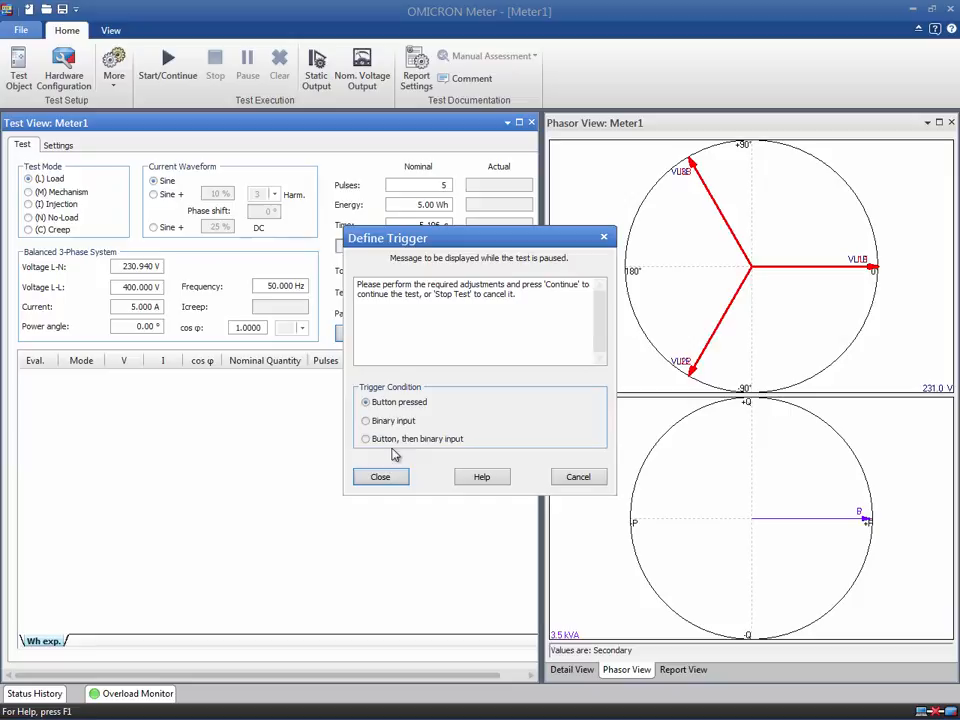
left_click(379, 476)
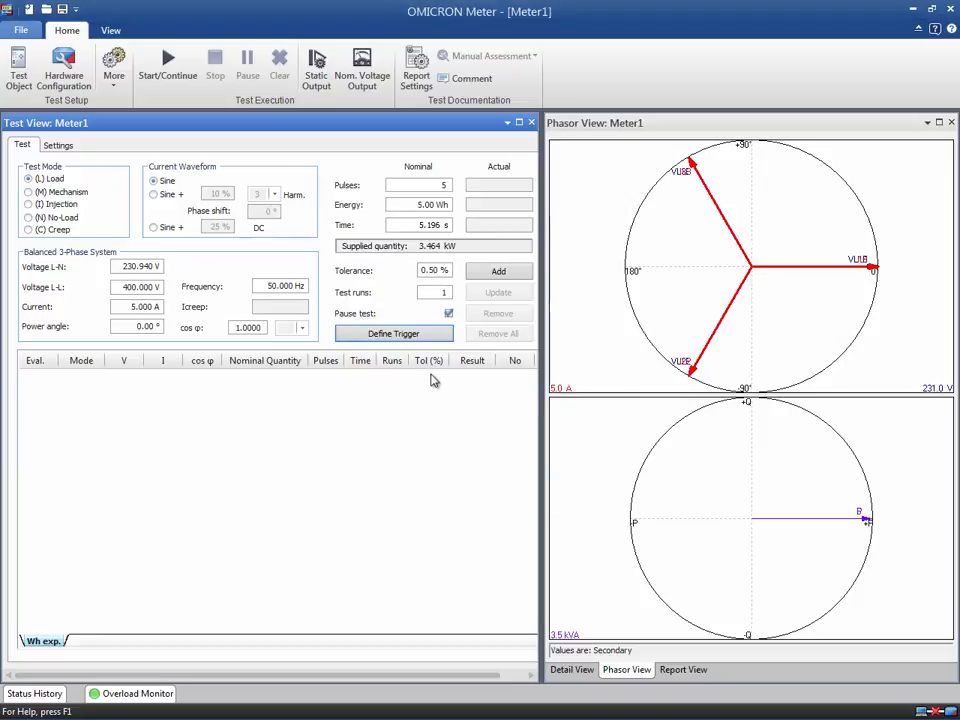
Step: Disable pausing, add the 5-pulse test point, and start the test
left_click(448, 313)
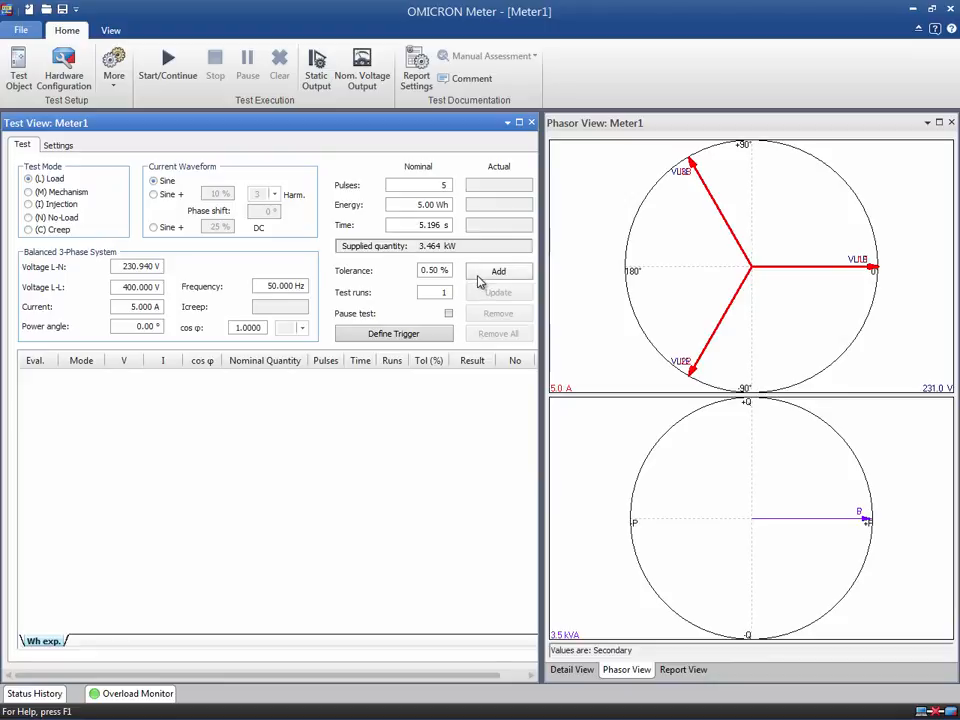
left_click(499, 271)
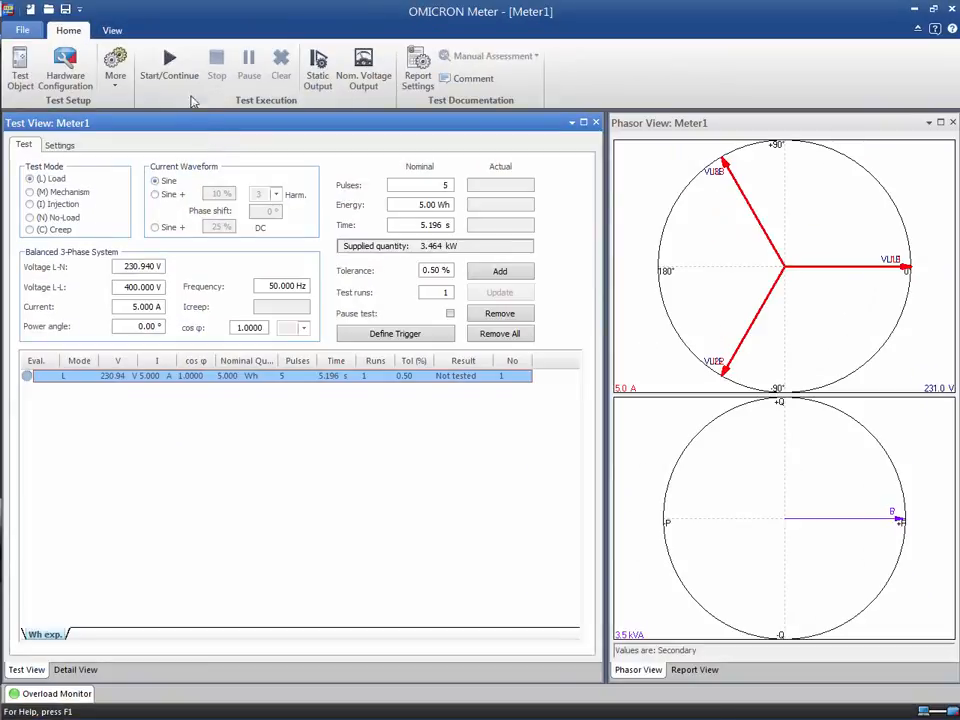
left_click(169, 60)
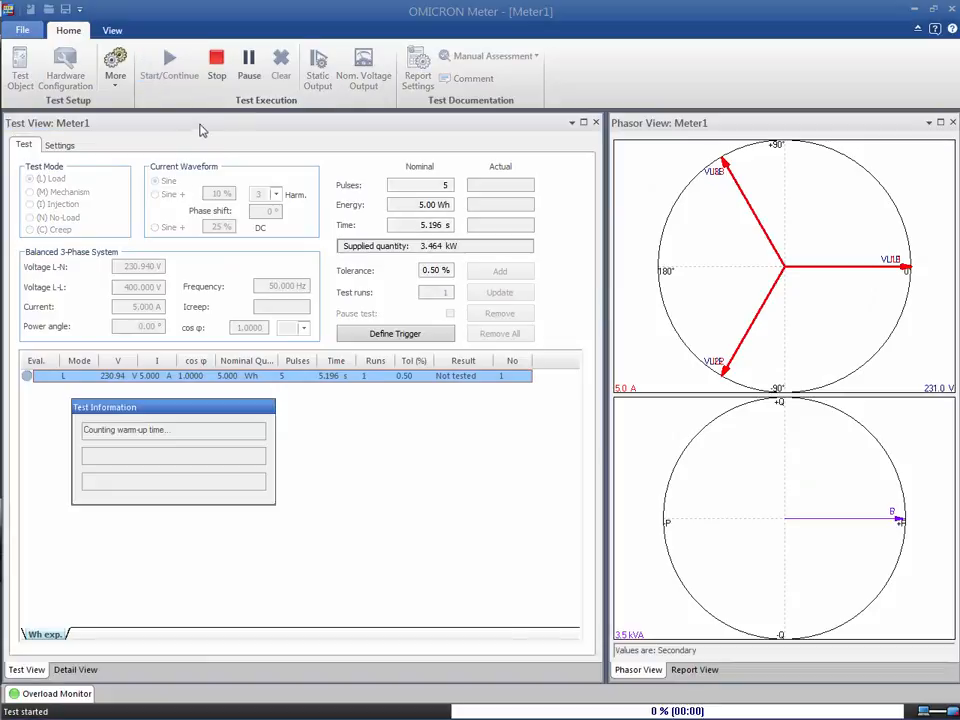